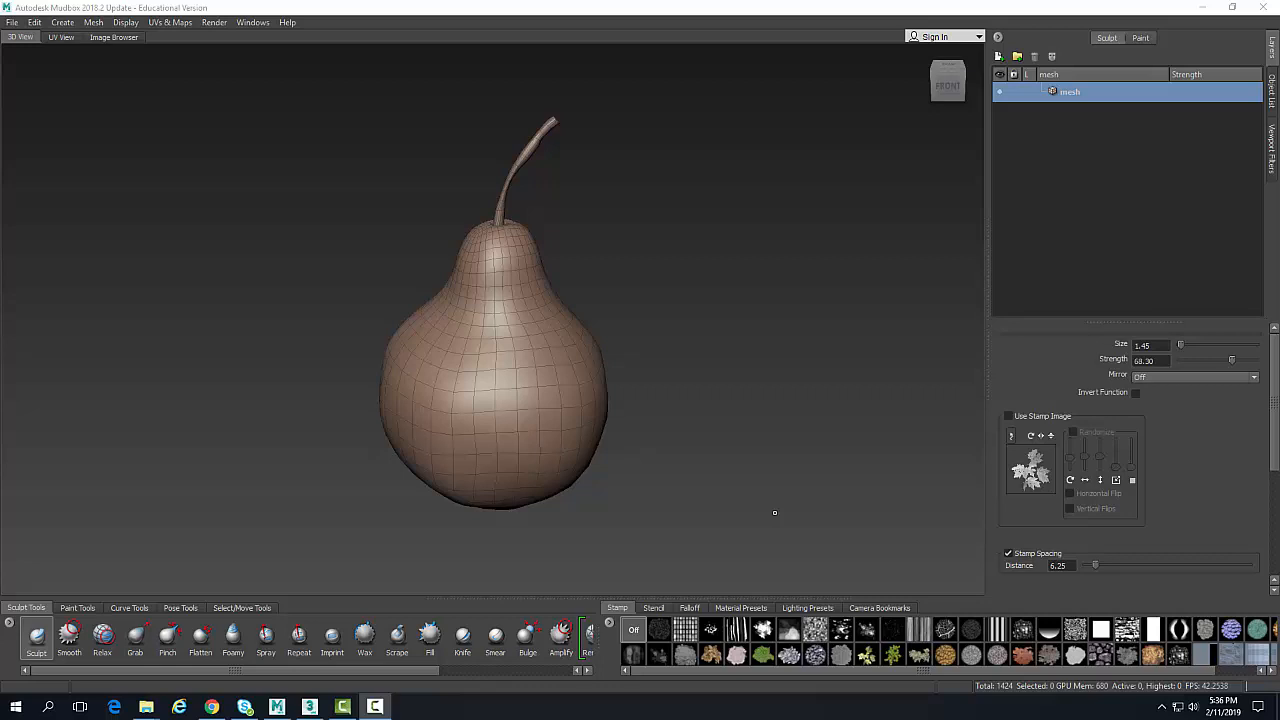
pyautogui.moveTo(751, 516)
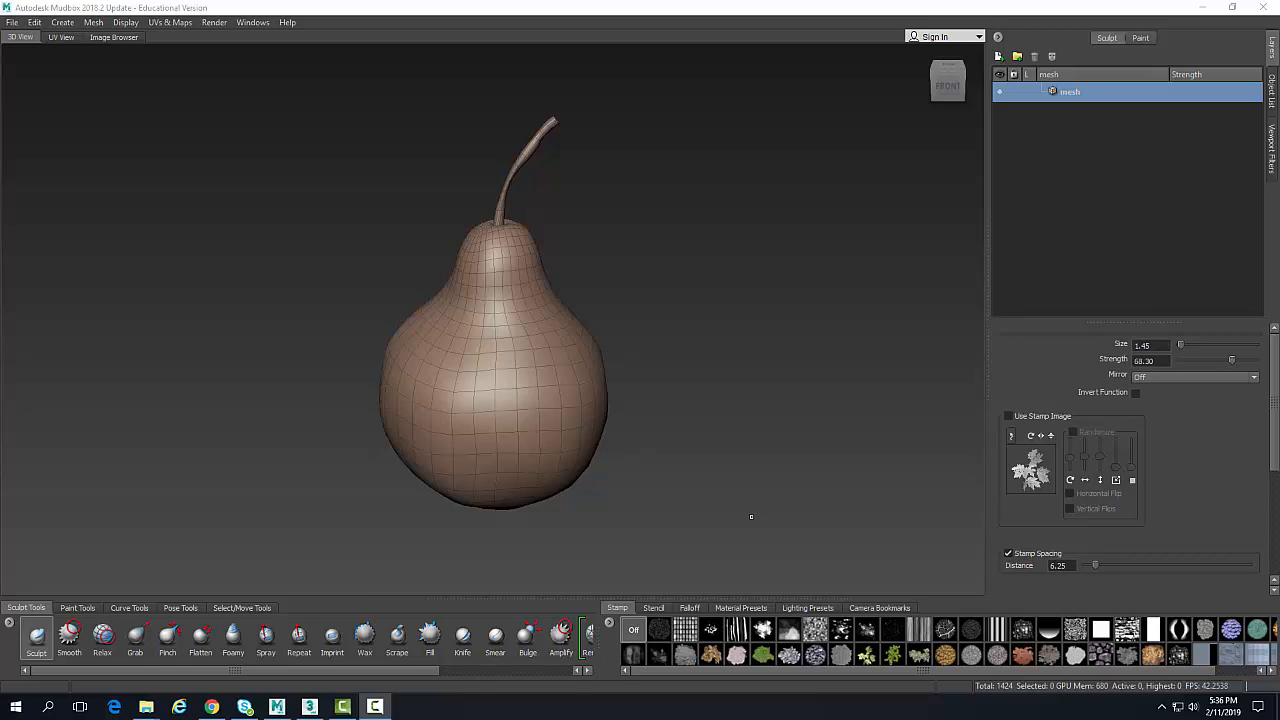
pyautogui.moveTo(749, 521)
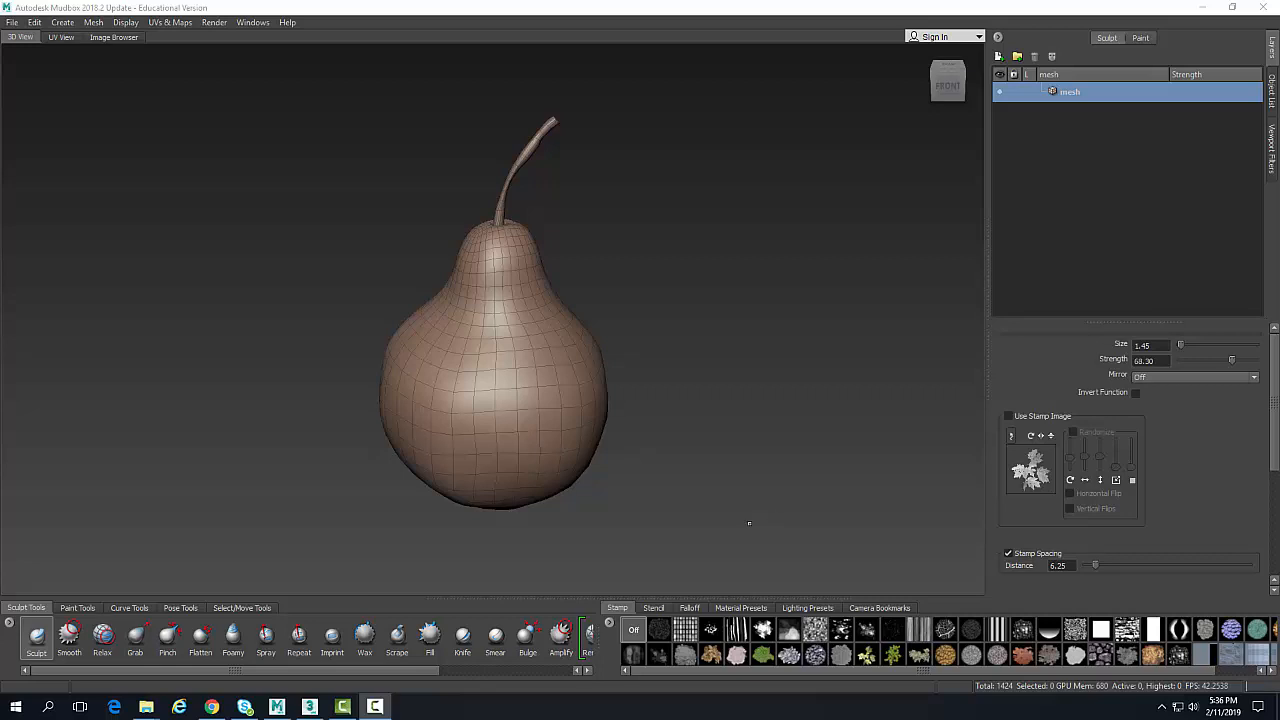
pyautogui.moveTo(709, 546)
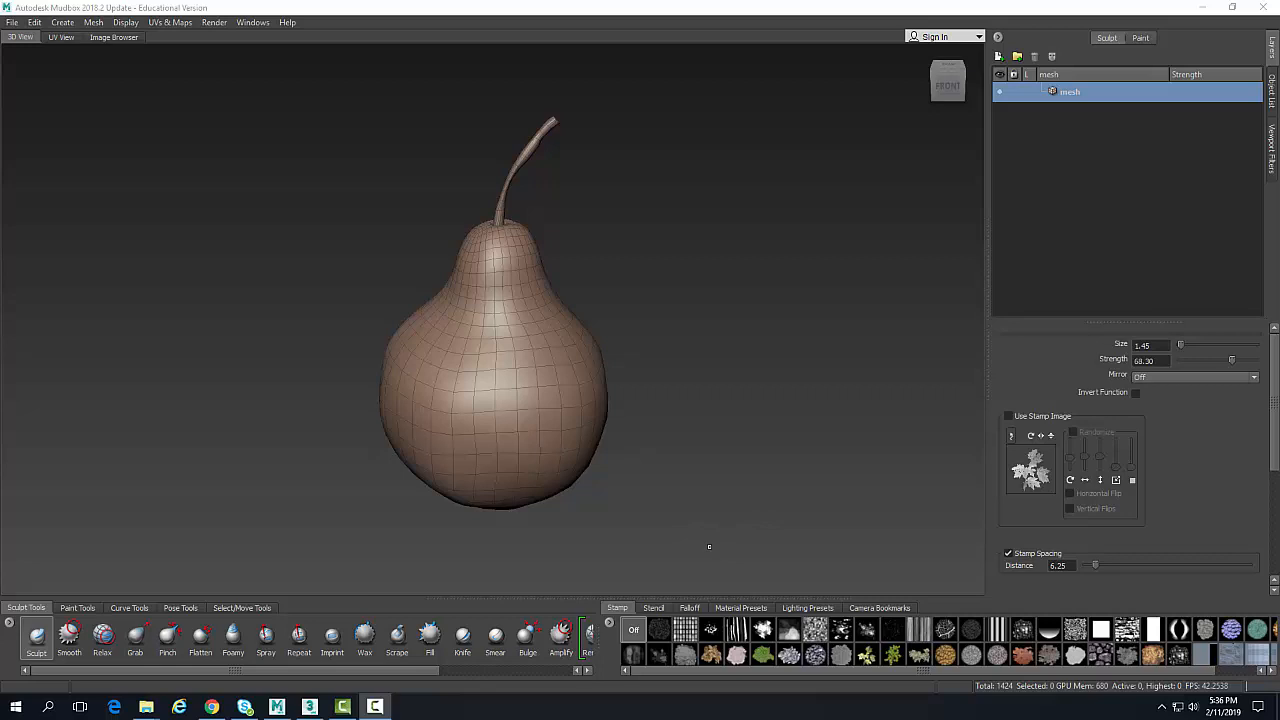
pyautogui.moveTo(657, 533)
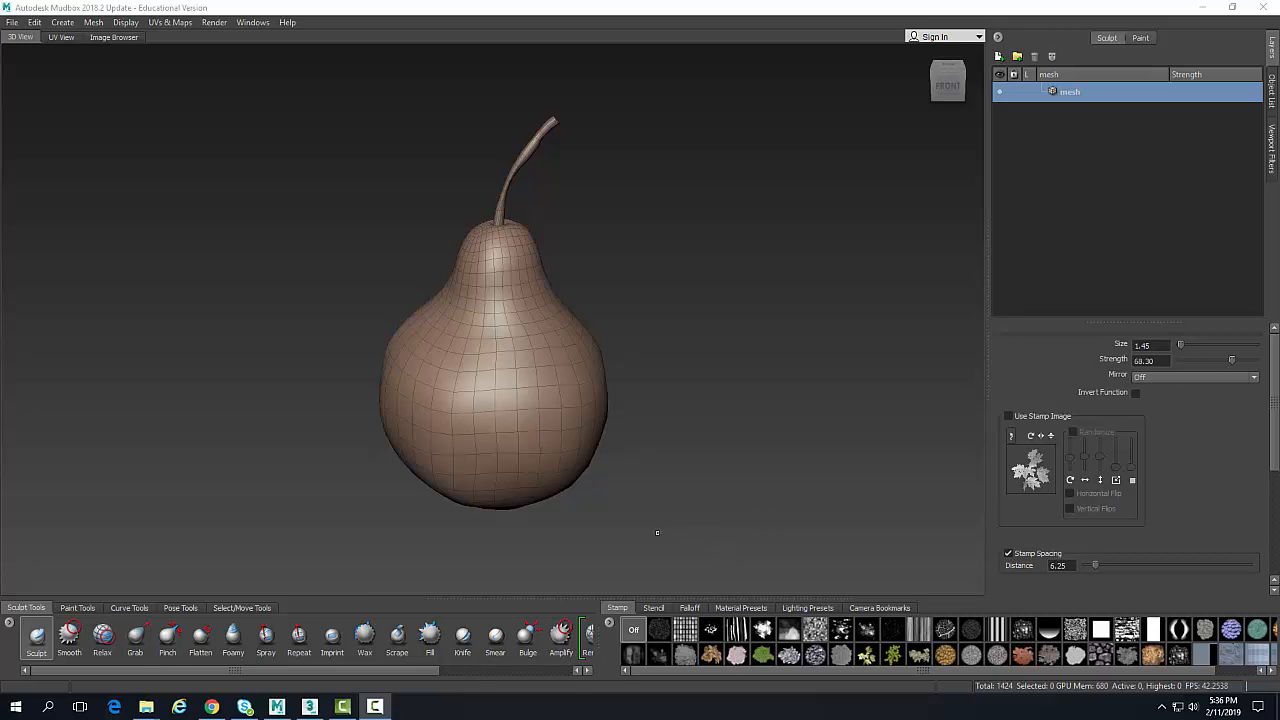
pyautogui.moveTo(182, 272)
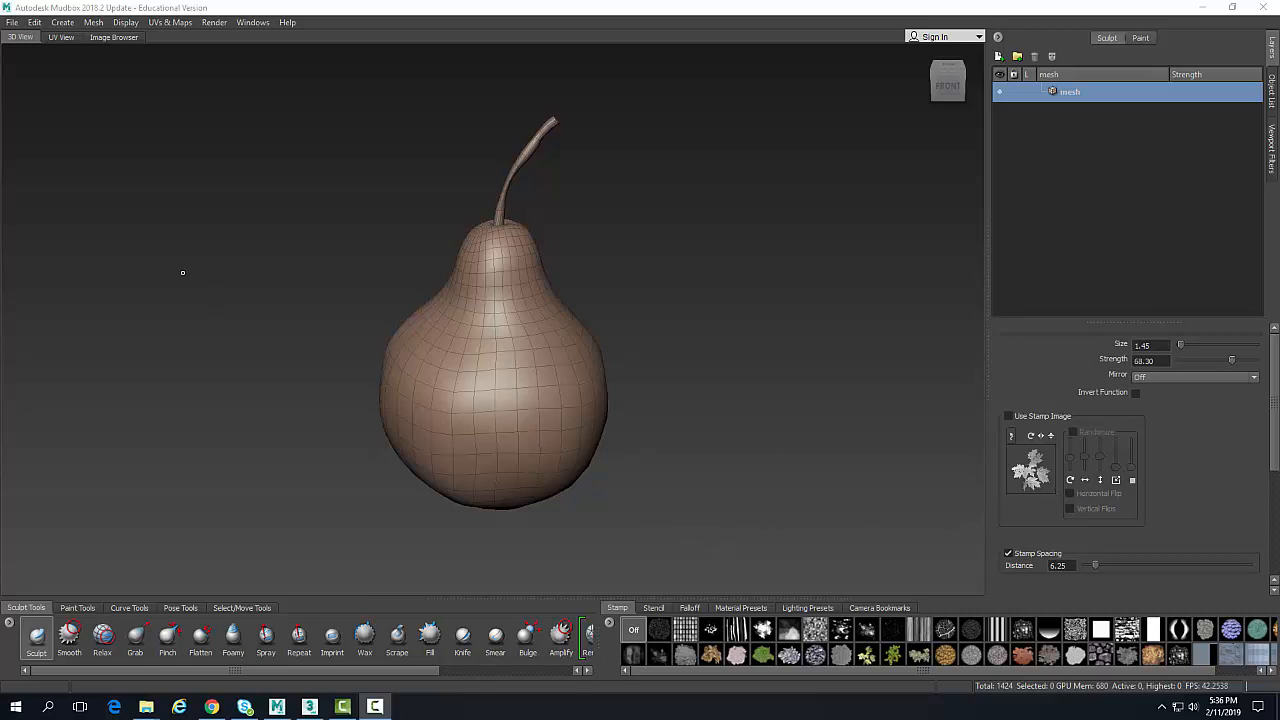
pyautogui.moveTo(8, 71)
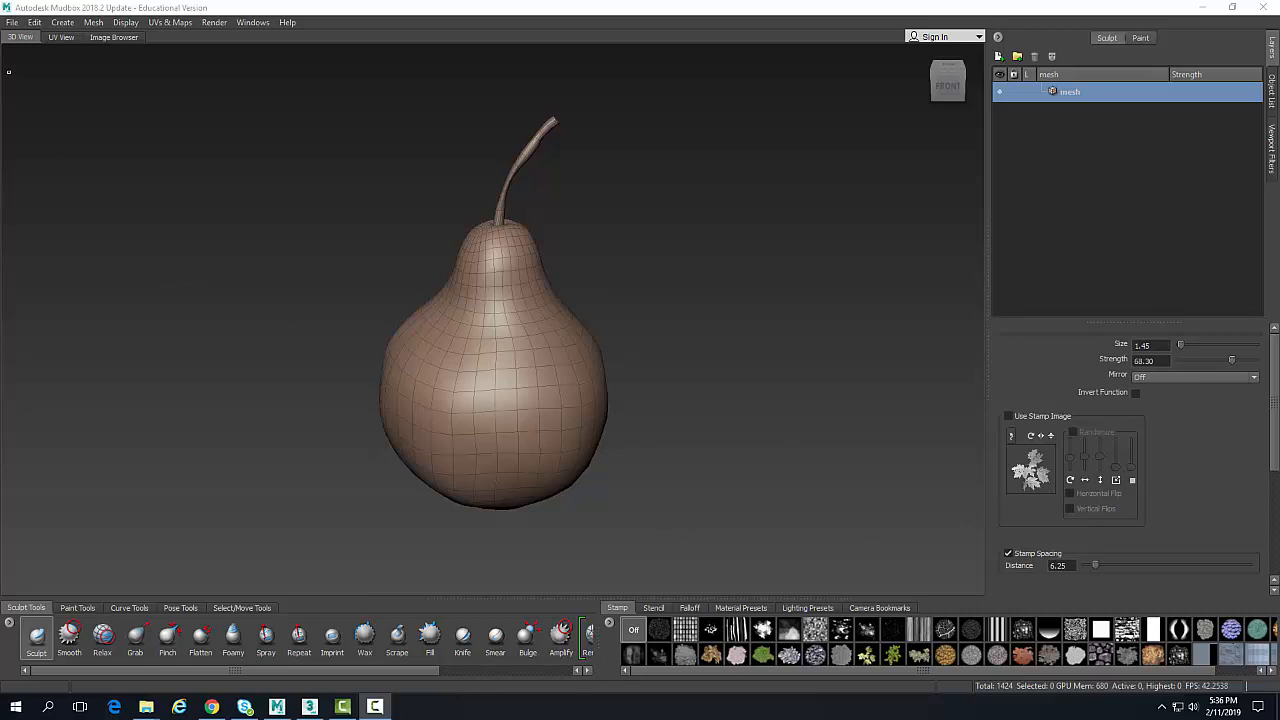
# - Open the File menu with the curved-stem pear mesh loaded in the workspace
pyautogui.click(11, 22)
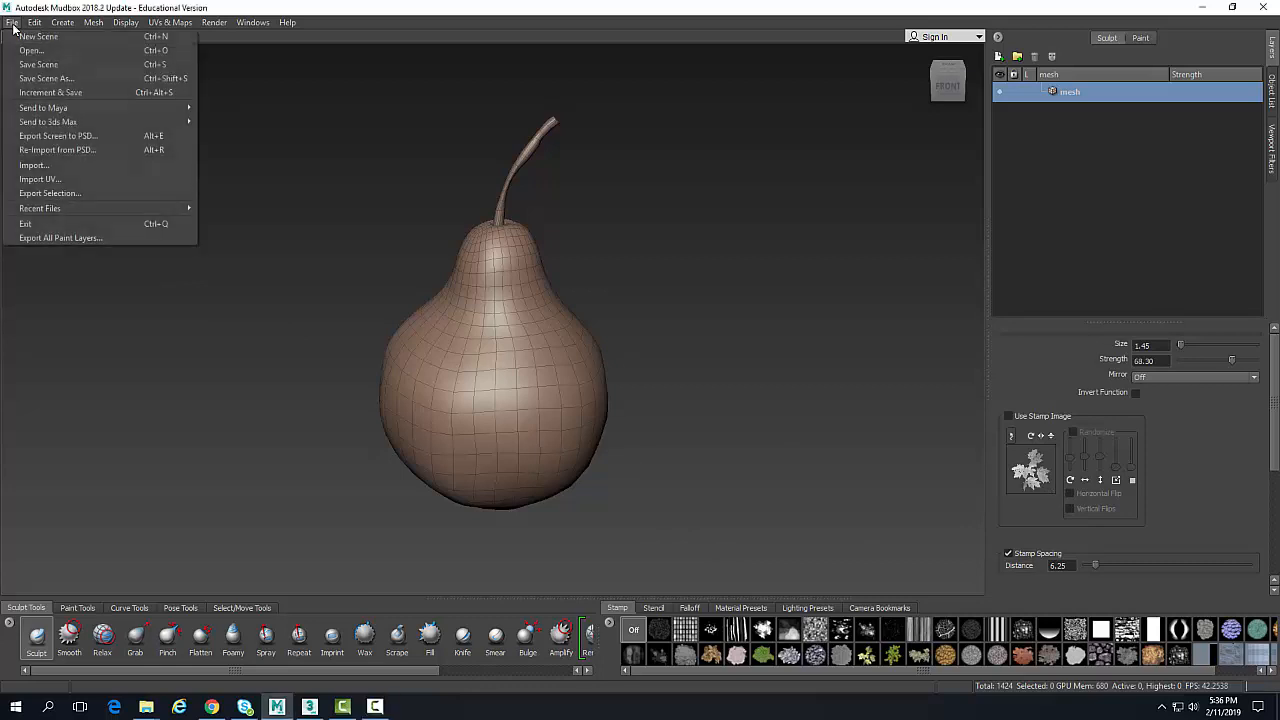
# - Import pear_export.obj onto the pear mesh, keeping Match By Vertex ID
pyautogui.click(12, 22)
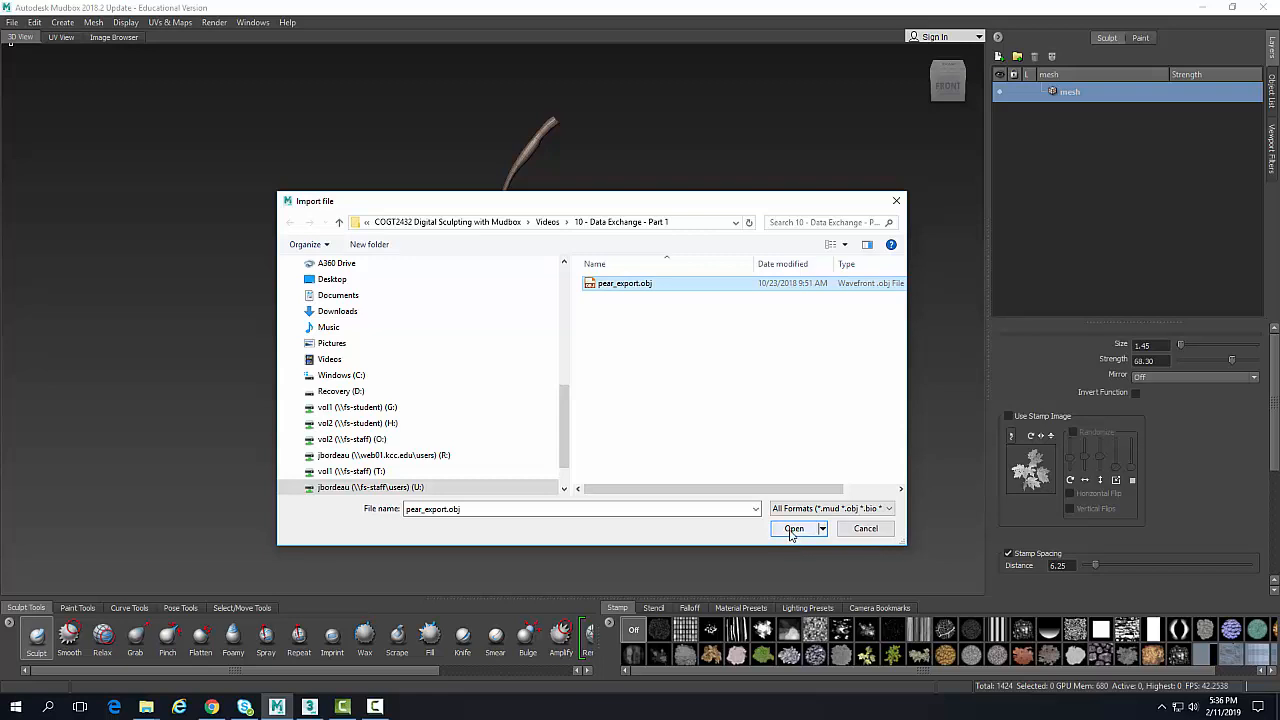
pyautogui.click(794, 528)
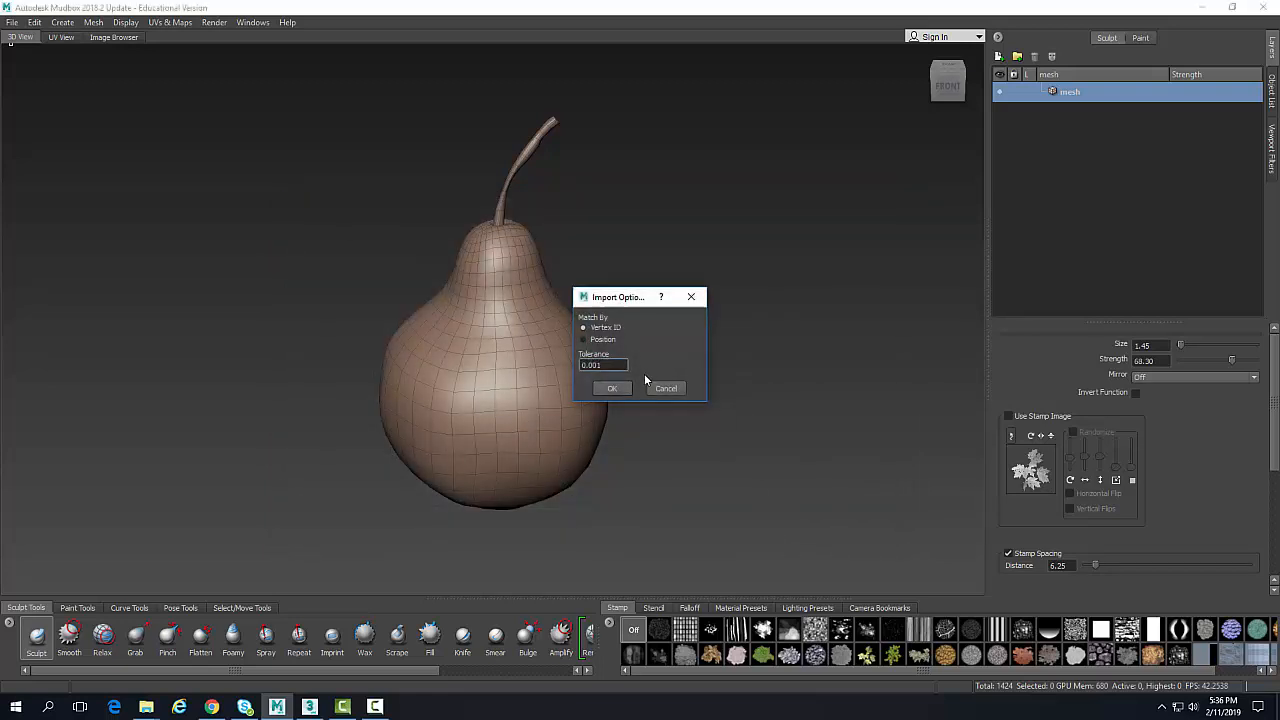
pyautogui.click(611, 388)
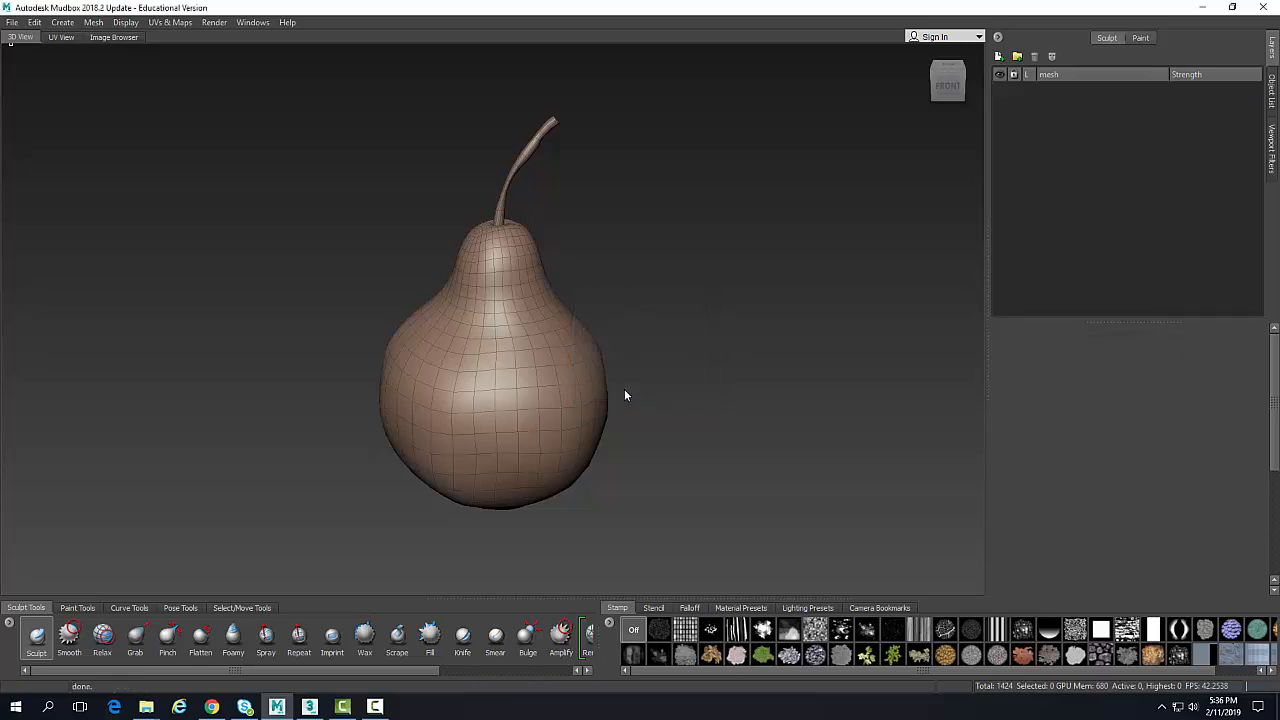
# - Reselect the reimported pear mesh and show its UV layout
pyautogui.click(1070, 91)
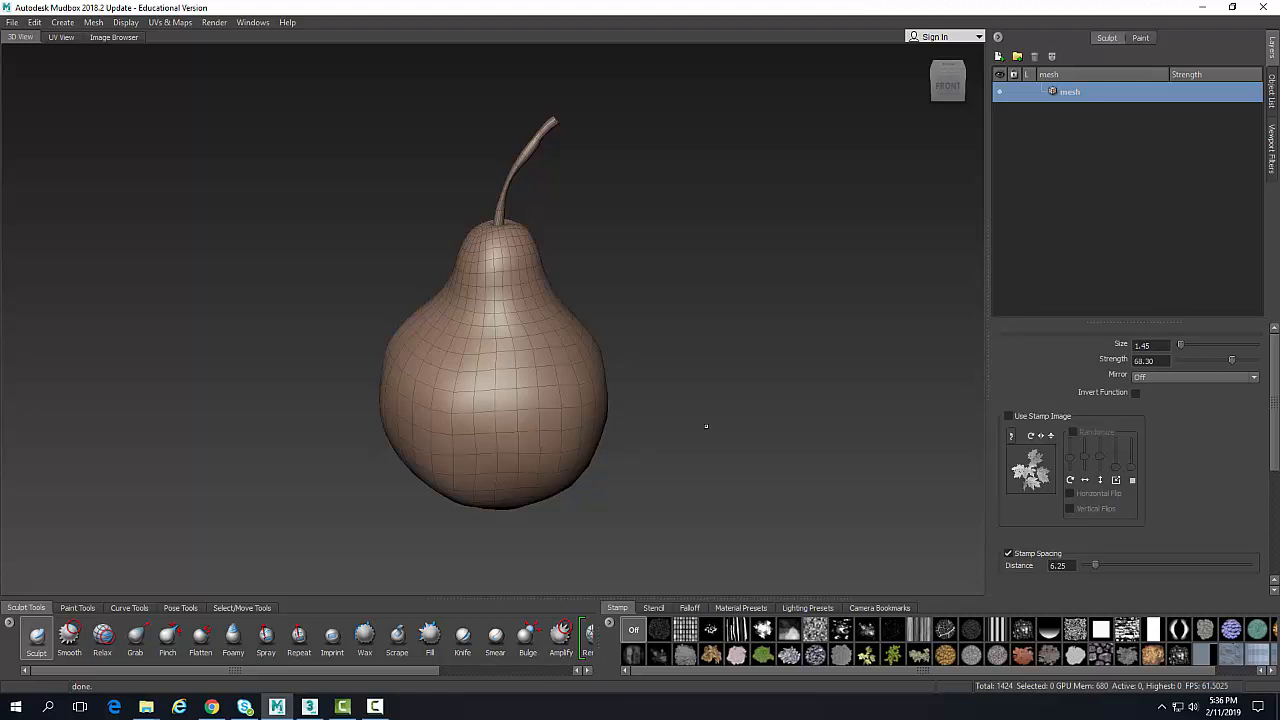
pyautogui.click(61, 37)
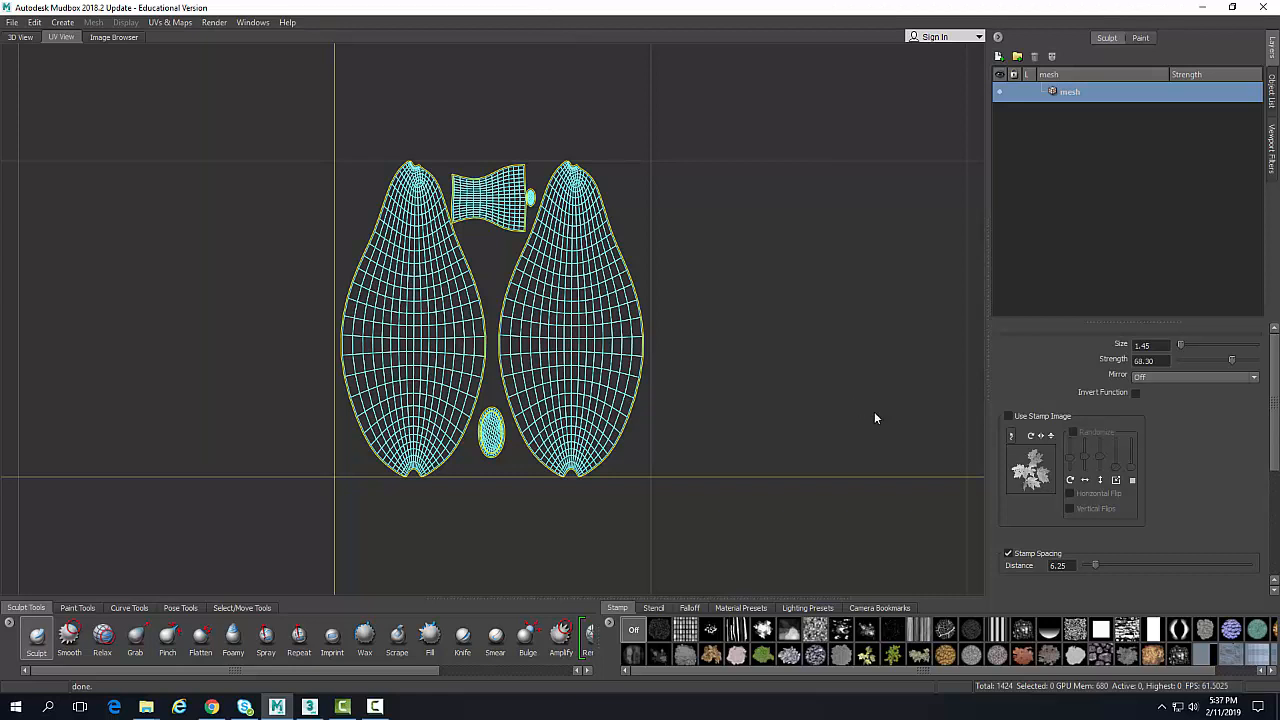
pyautogui.moveTo(873, 417)
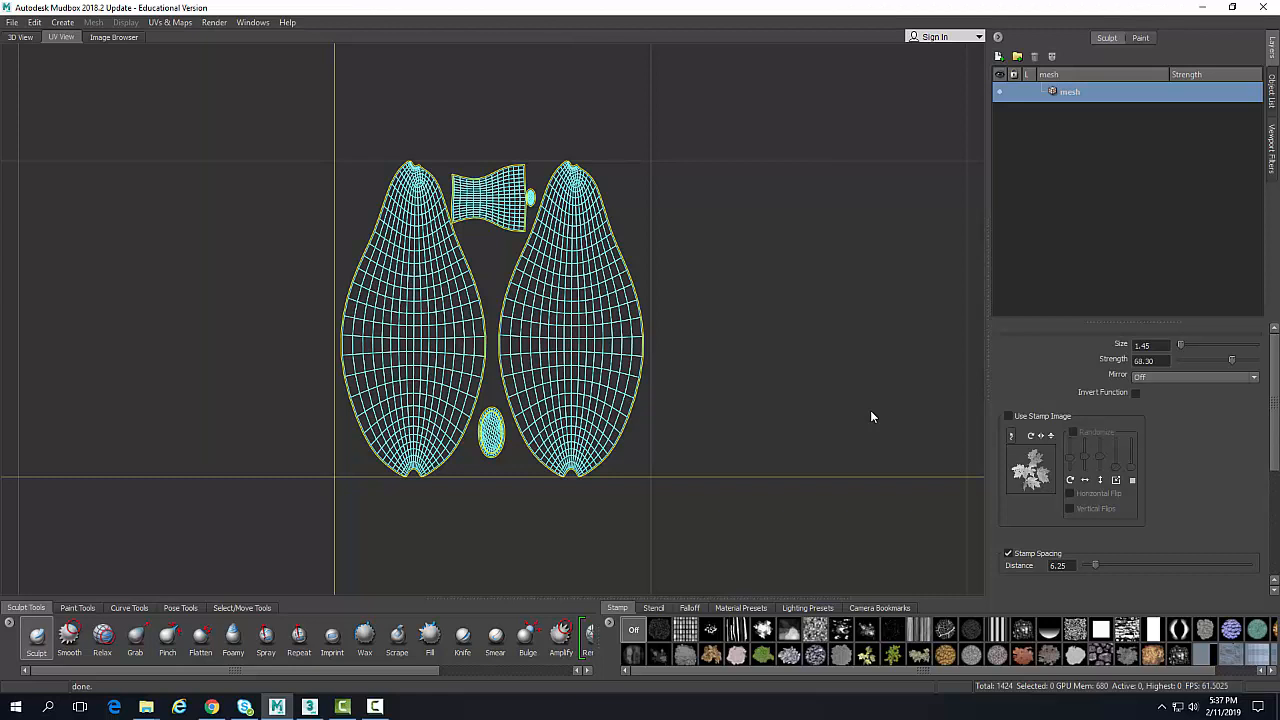
pyautogui.moveTo(868, 416)
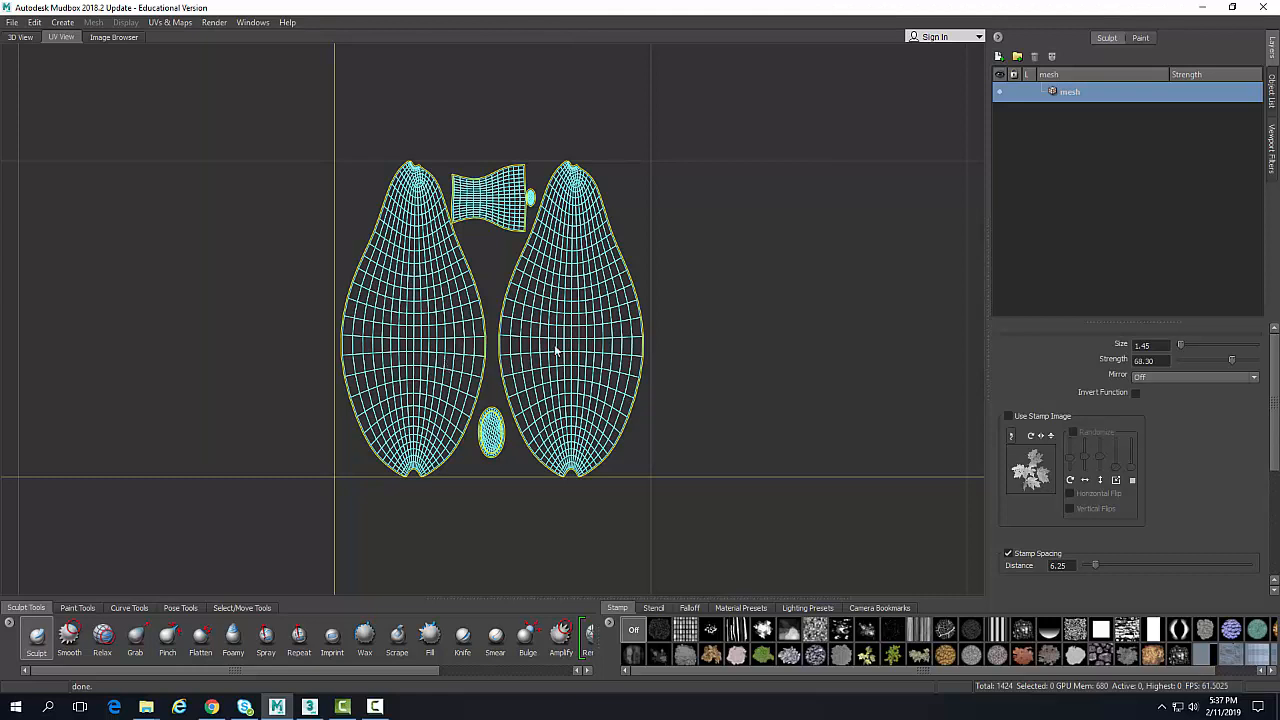
pyautogui.moveTo(167, 133)
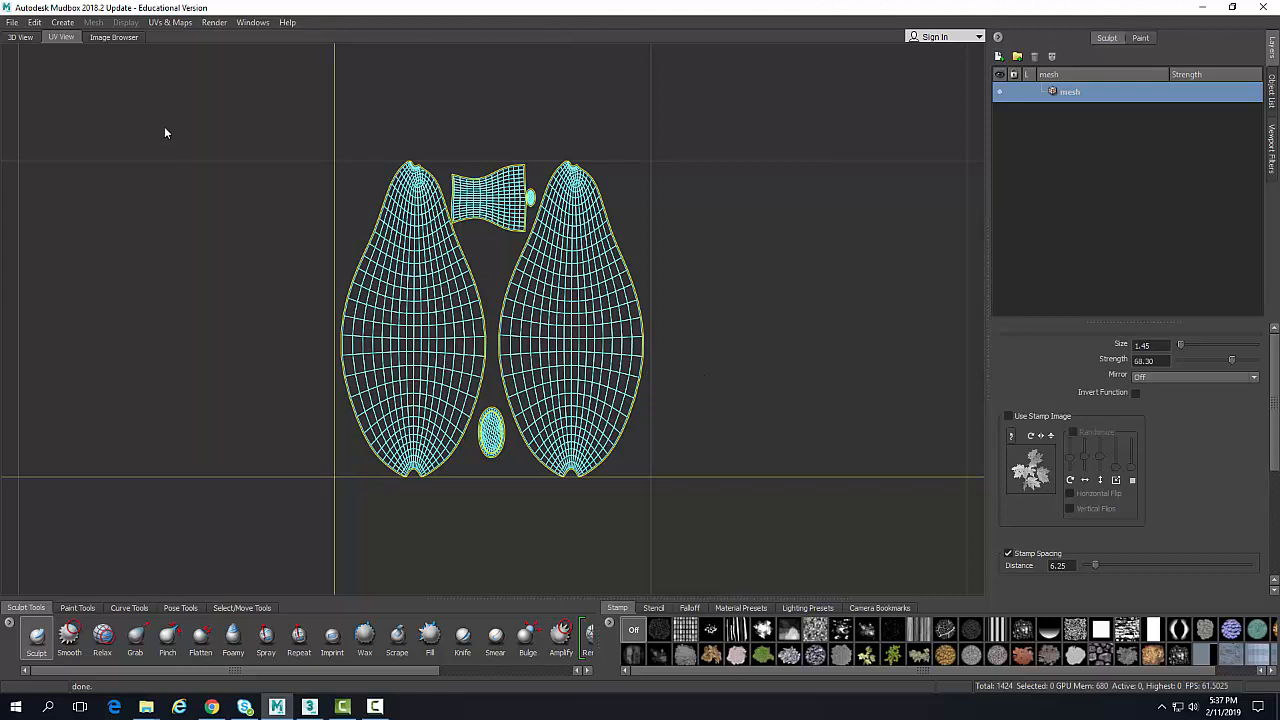
# - Open the File menu over the pear's UV layout to reach Import UV
pyautogui.click(11, 22)
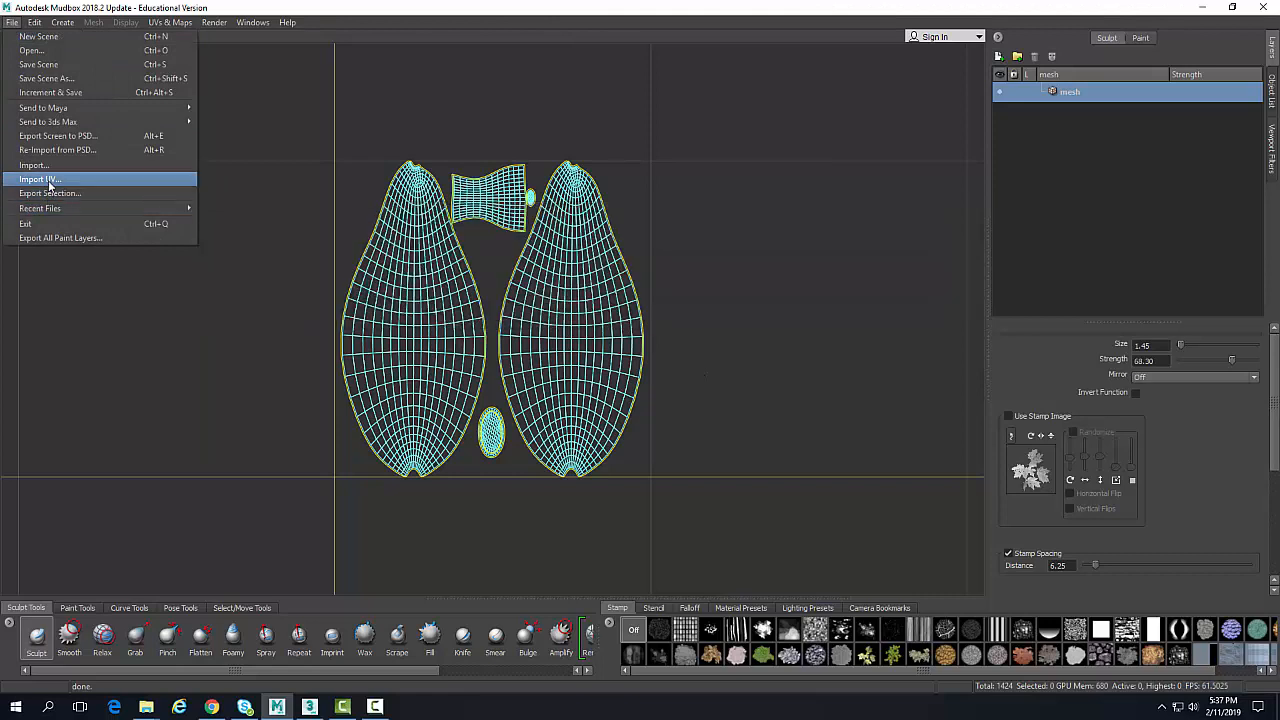